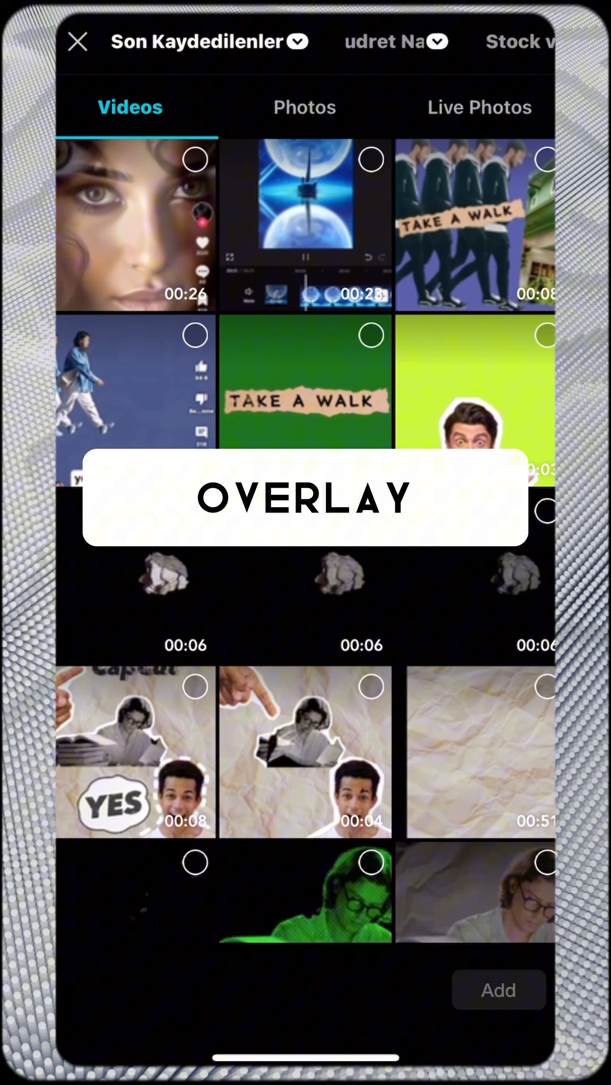
Step: Add the walking man photo from the Photos library to the project
{"action": "left_click", "coordinate": [305, 106]}
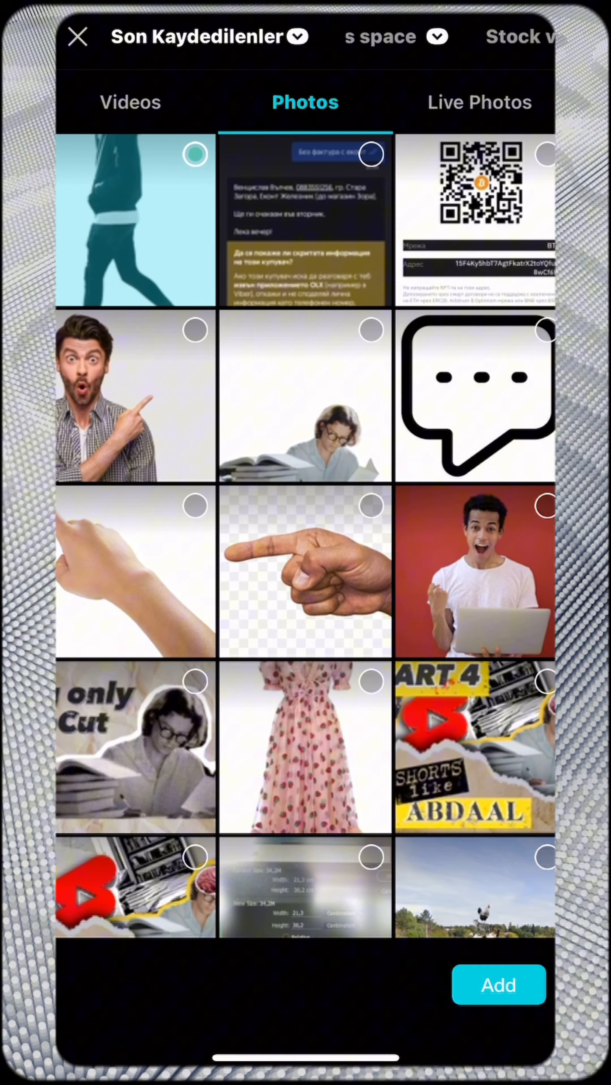
{"action": "left_click", "coordinate": [497, 984]}
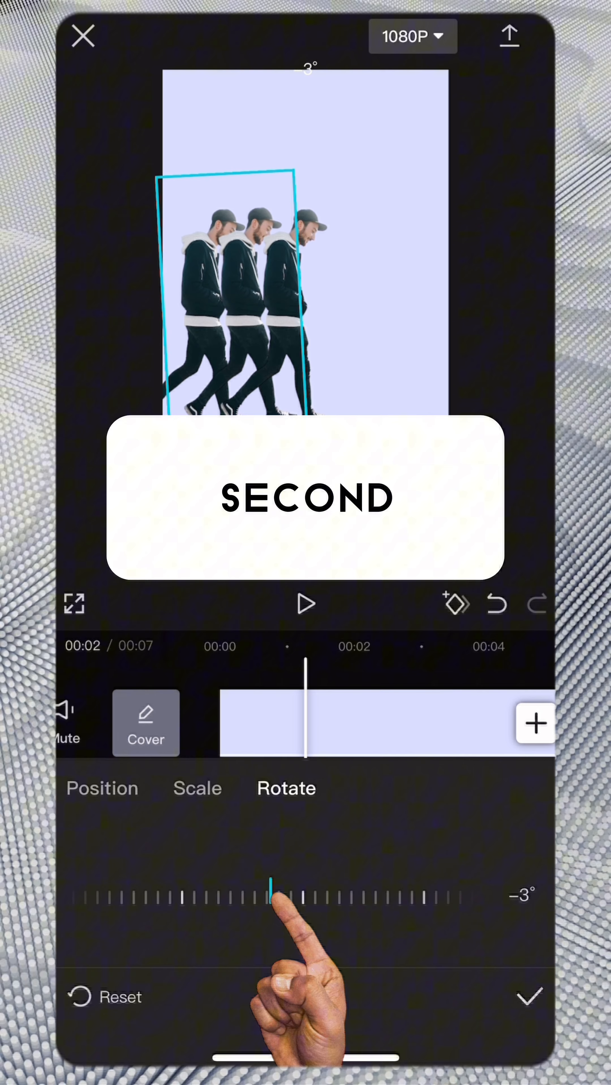
Step: Confirm the copy's −3° rotation and move it to layer position 1
{"action": "left_click", "coordinate": [528, 997]}
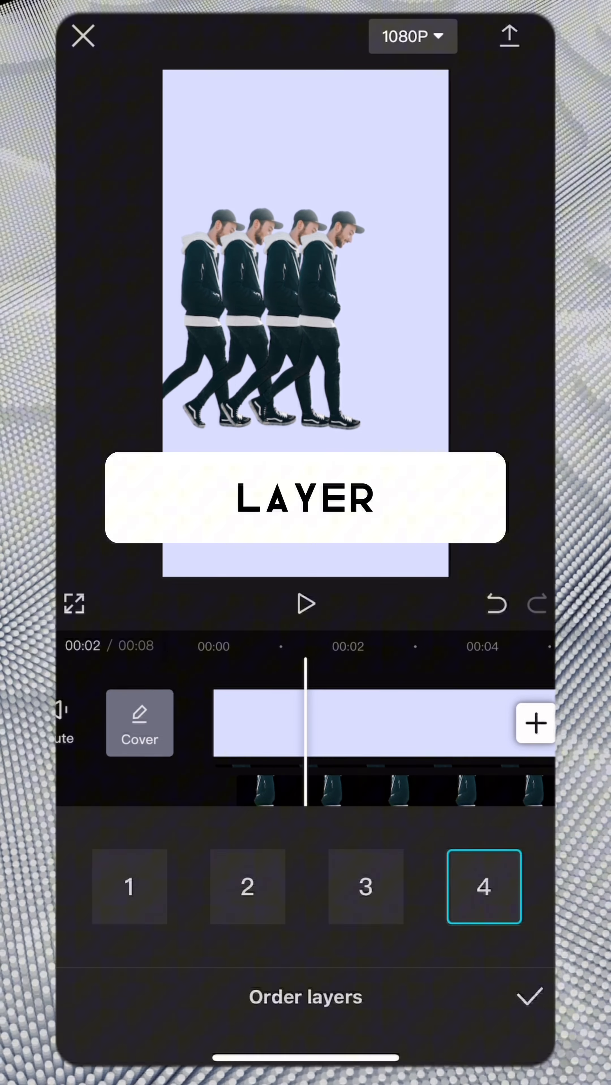
{"action": "left_click", "coordinate": [129, 887]}
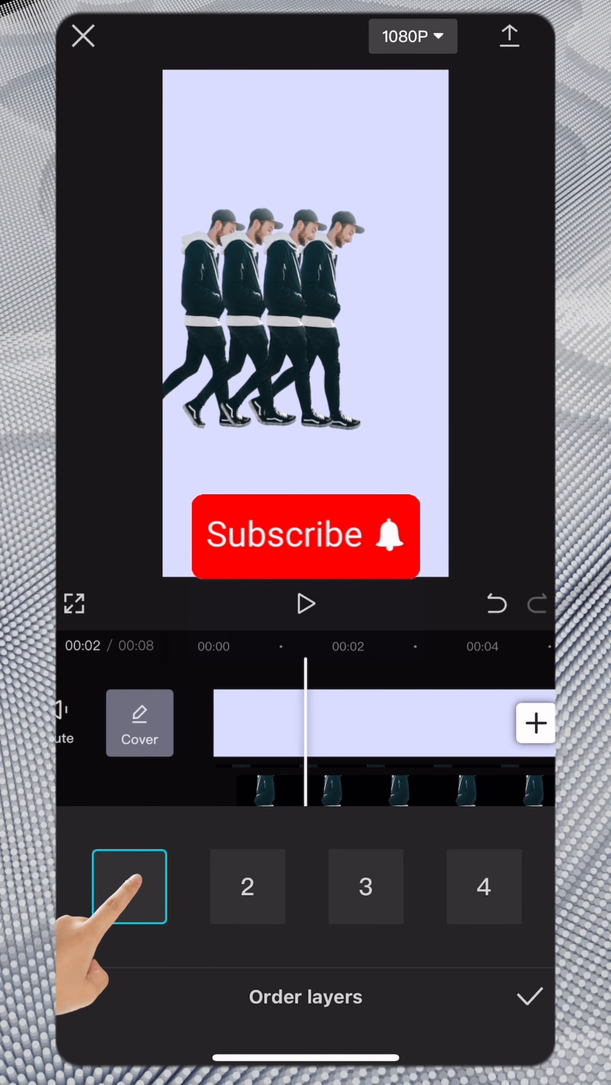